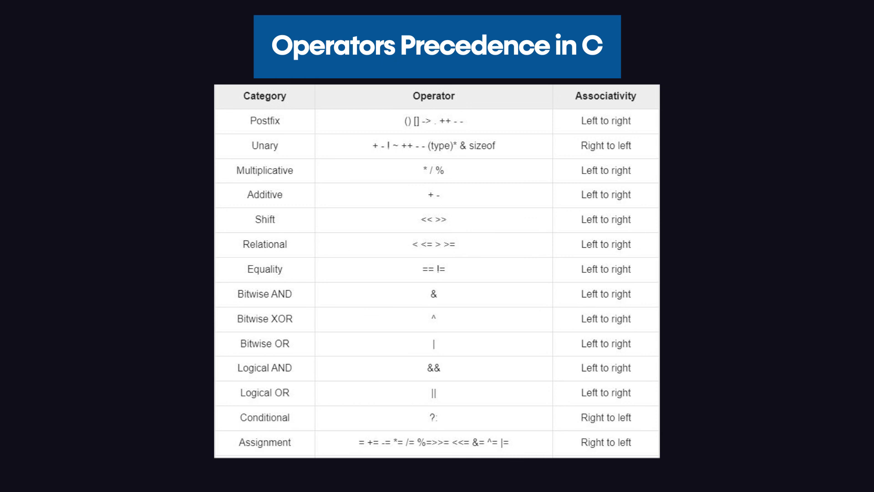
scroll(down, 3)
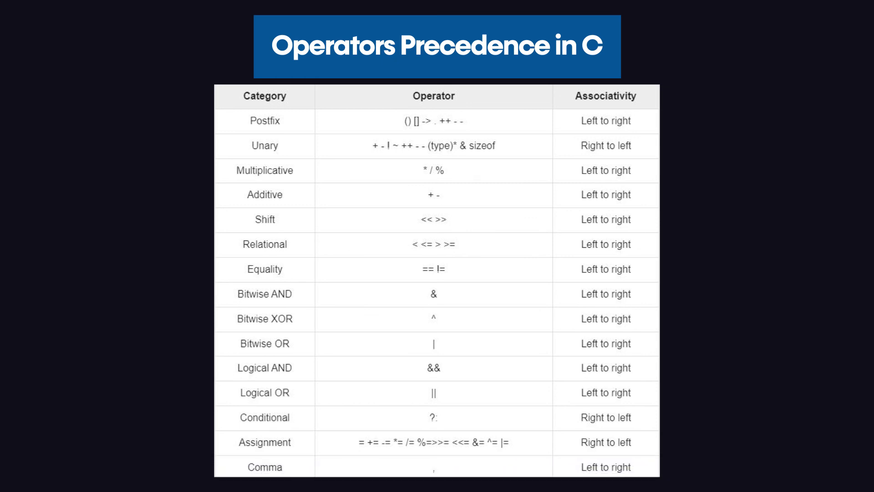